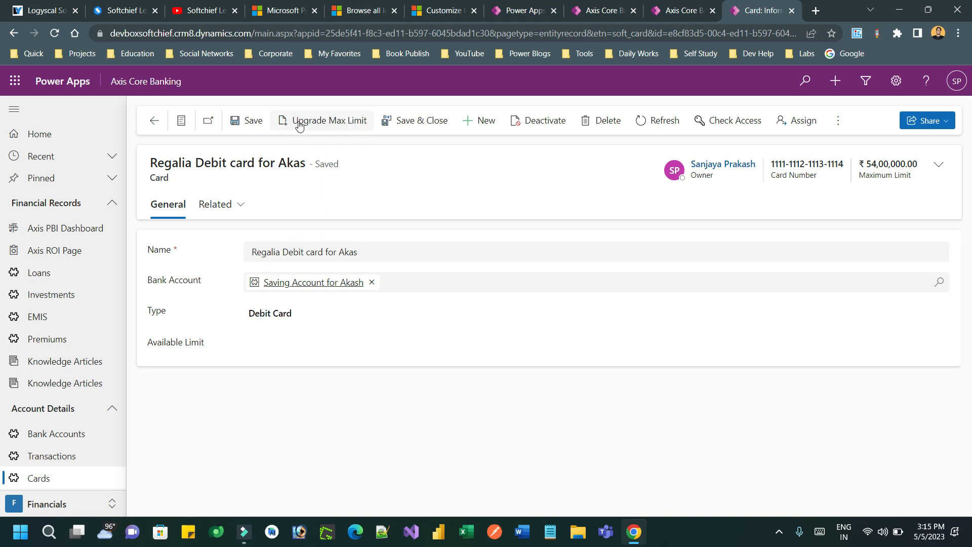
Trigger Upgrade Max Limit on the card to show the Confirm dialog with 50% More and 100% More
click(329, 121)
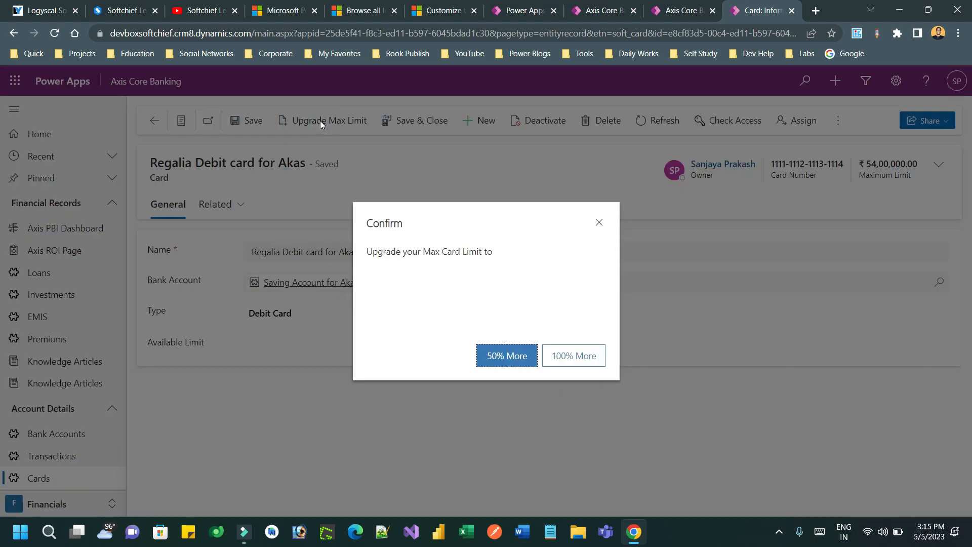
mouse_move(626, 344)
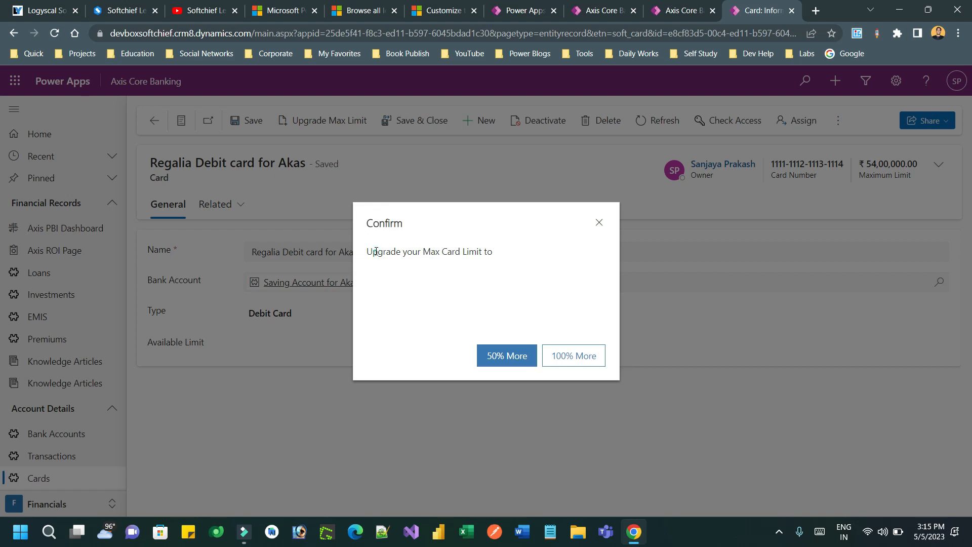
drag(377, 251, 490, 251)
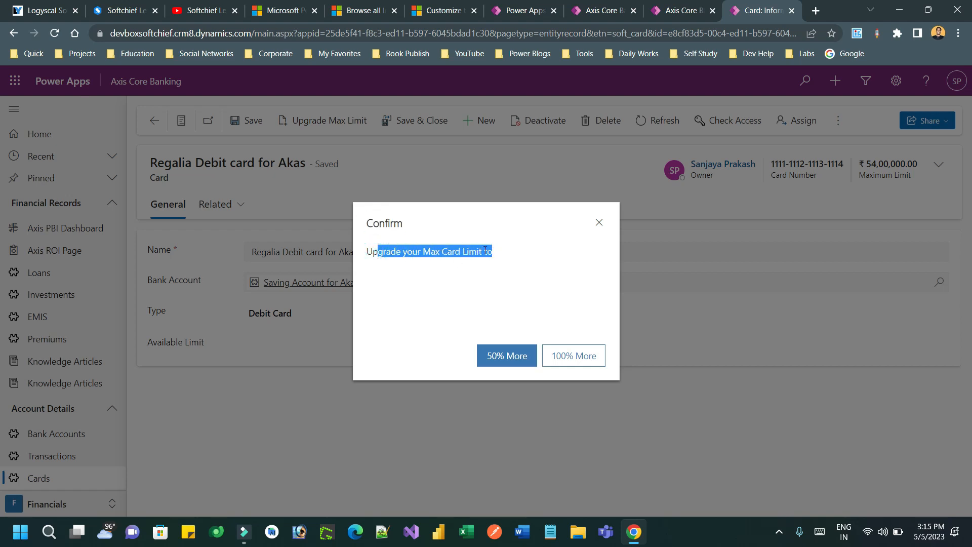
mouse_move(537, 352)
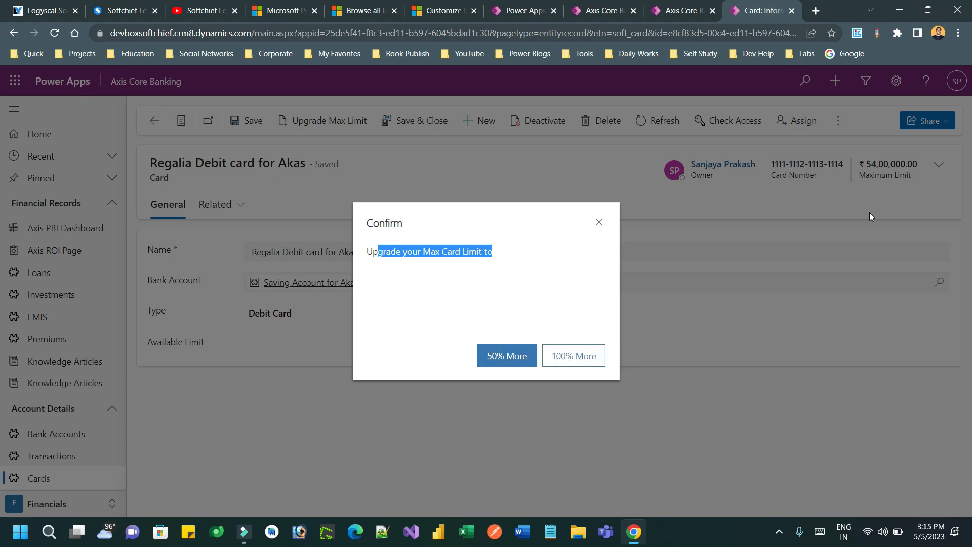
mouse_move(891, 191)
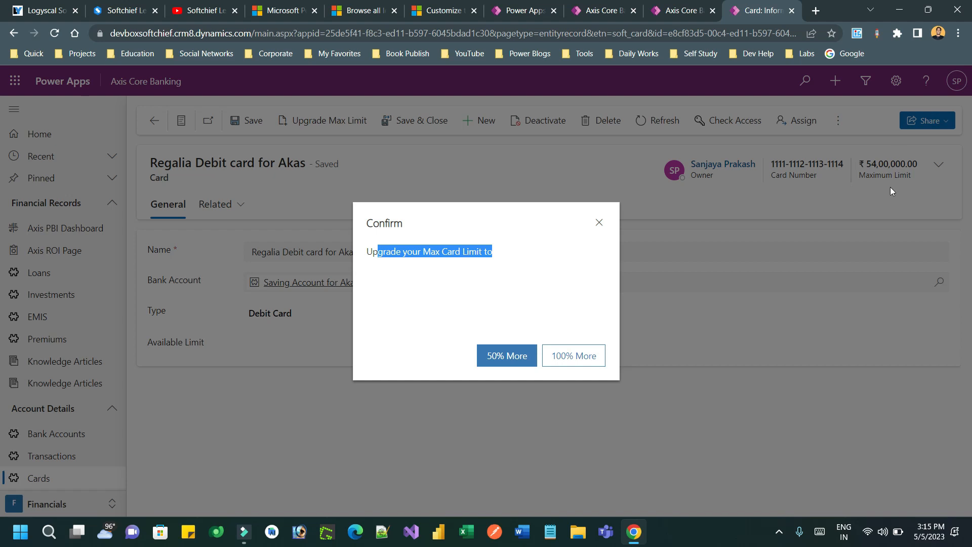
mouse_move(921, 182)
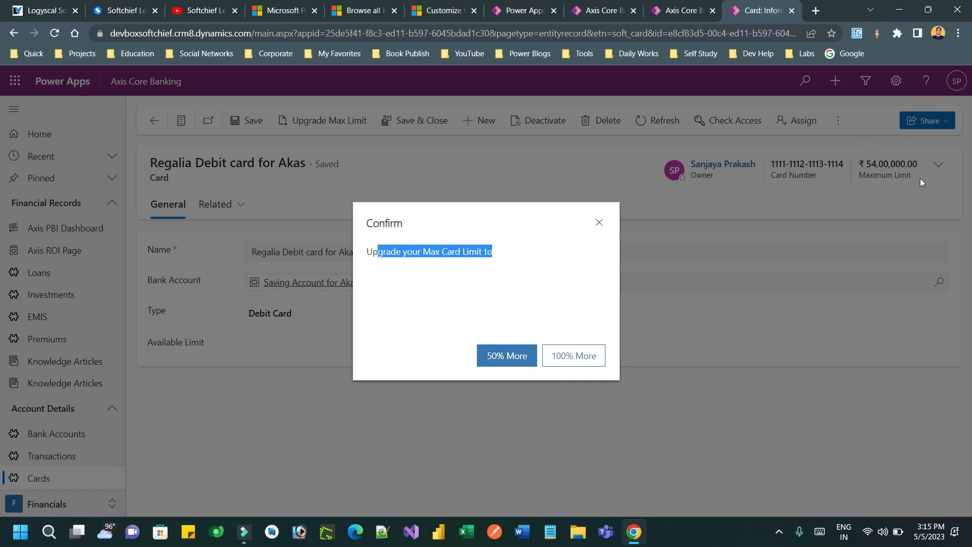
mouse_move(860, 189)
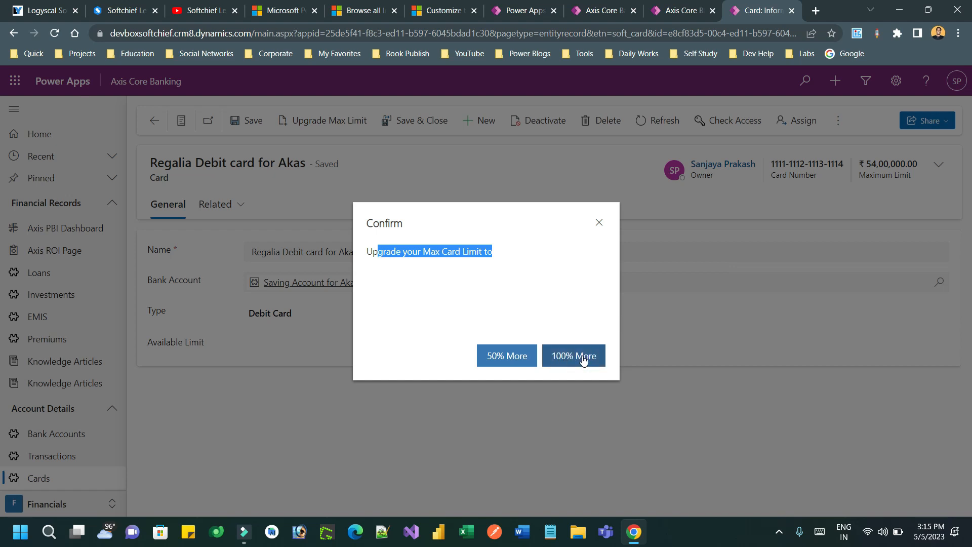
mouse_move(600, 327)
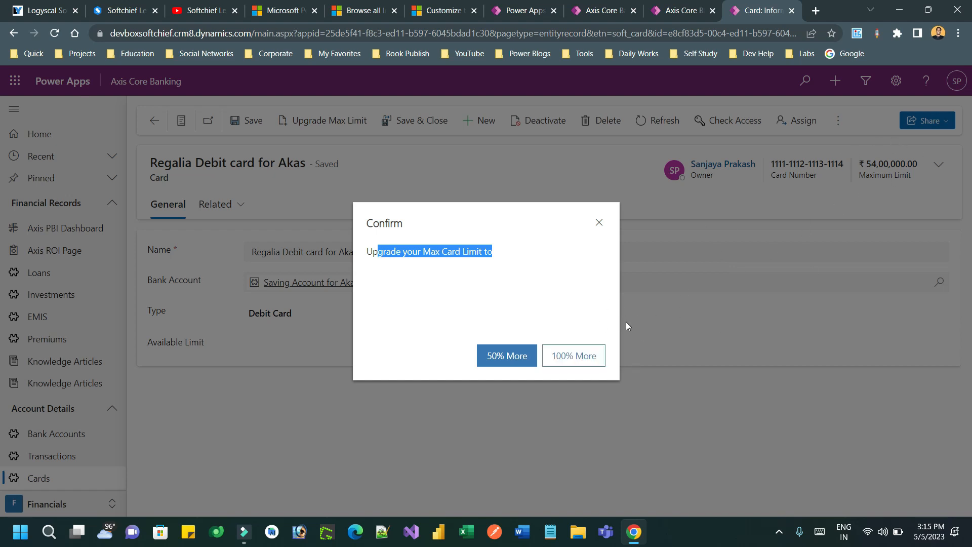
Choose 100% More, raising Maximum Limit to ₹1,08,00,000.00, and dismiss the notification
click(573, 355)
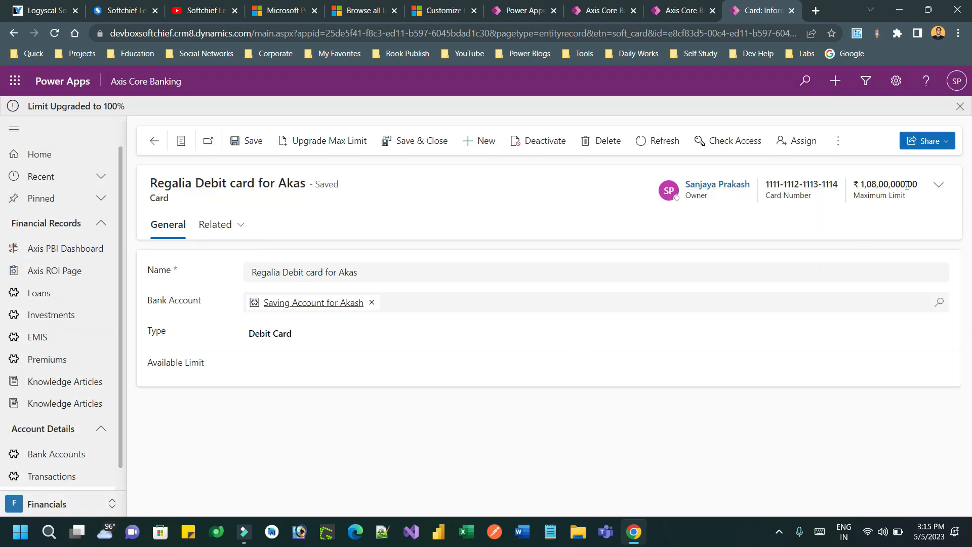
click(959, 106)
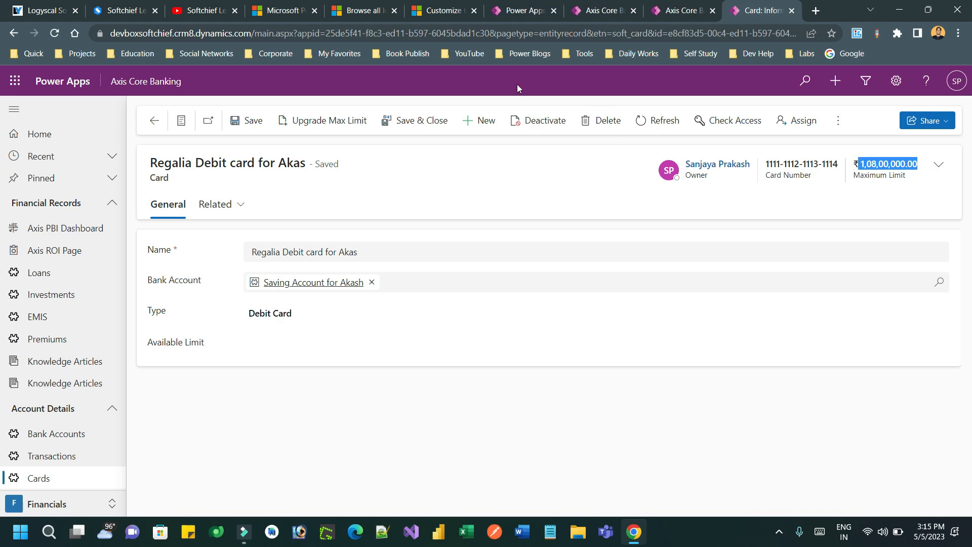
mouse_move(581, 179)
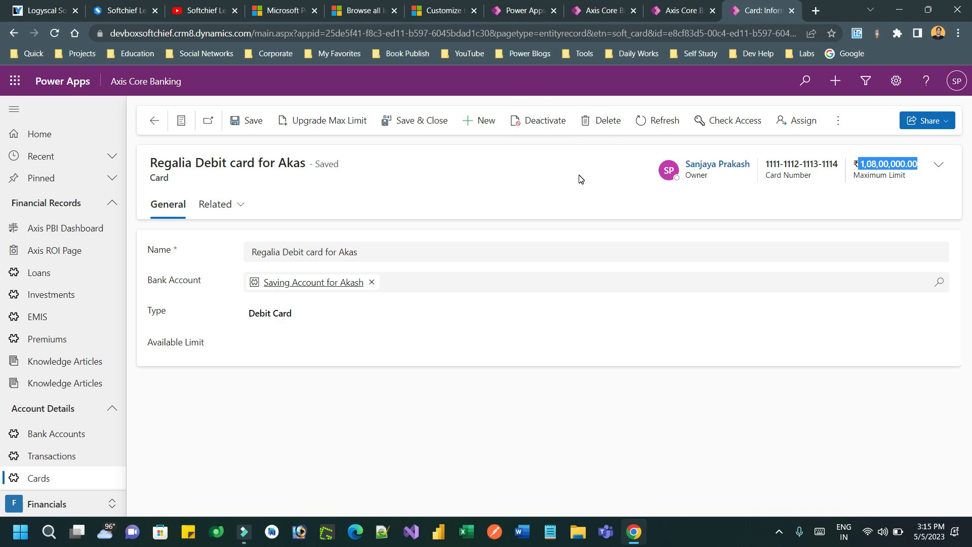
Upgrade again with 50% More to ₹1,62,00,000.00, dismiss the notification and return to the designer
click(328, 121)
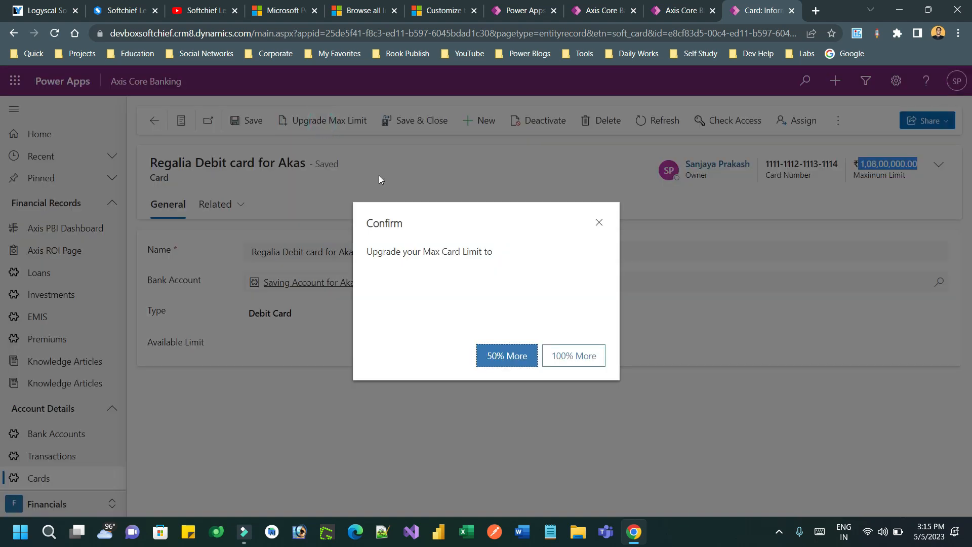
click(506, 355)
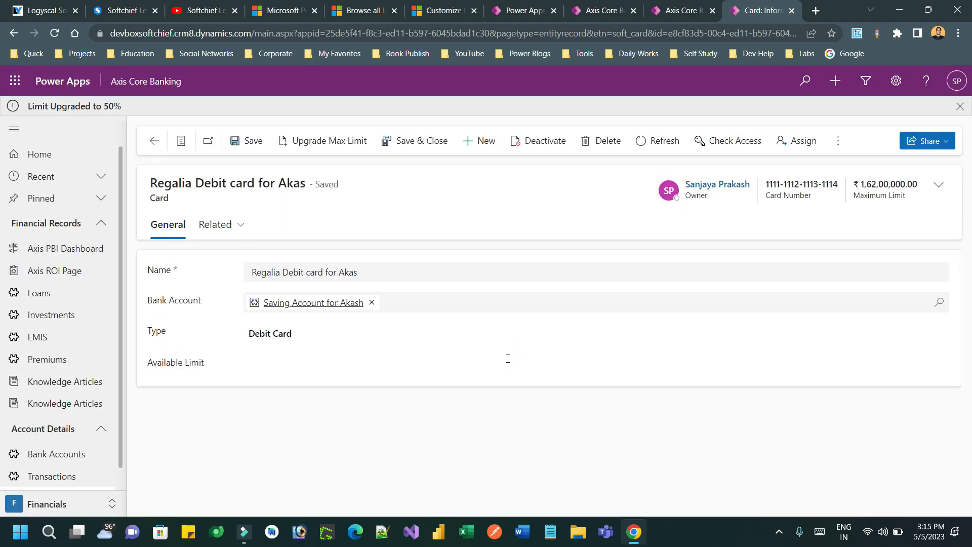
click(960, 106)
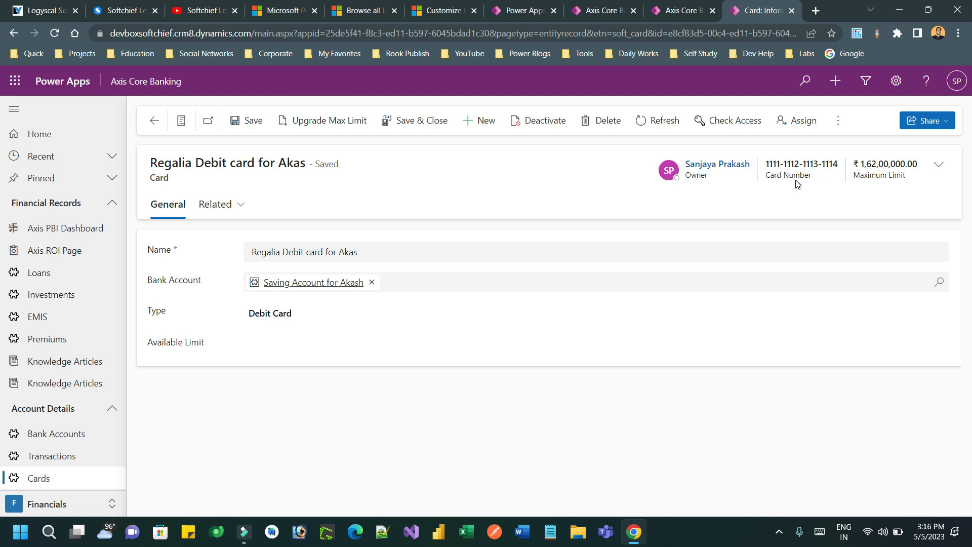
click(680, 10)
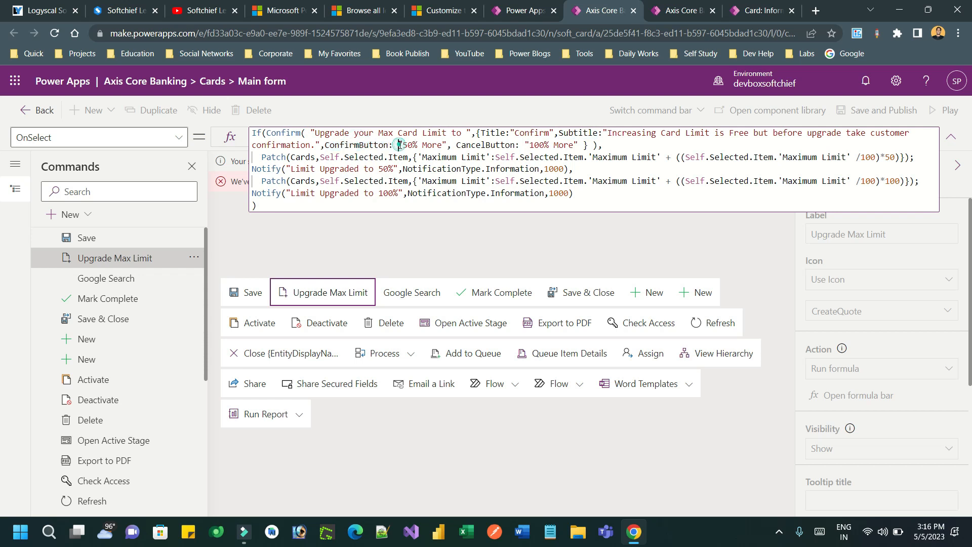
Highlight the 50% More option and the 50% and 100% Patch-and-Notify branches in the OnSelect formula
double_click(420, 145)
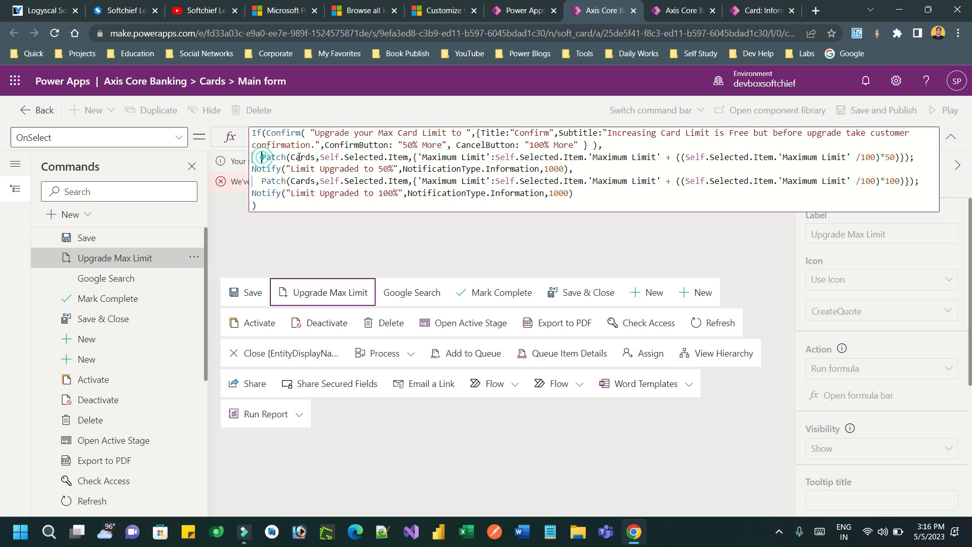
drag(260, 157, 505, 157)
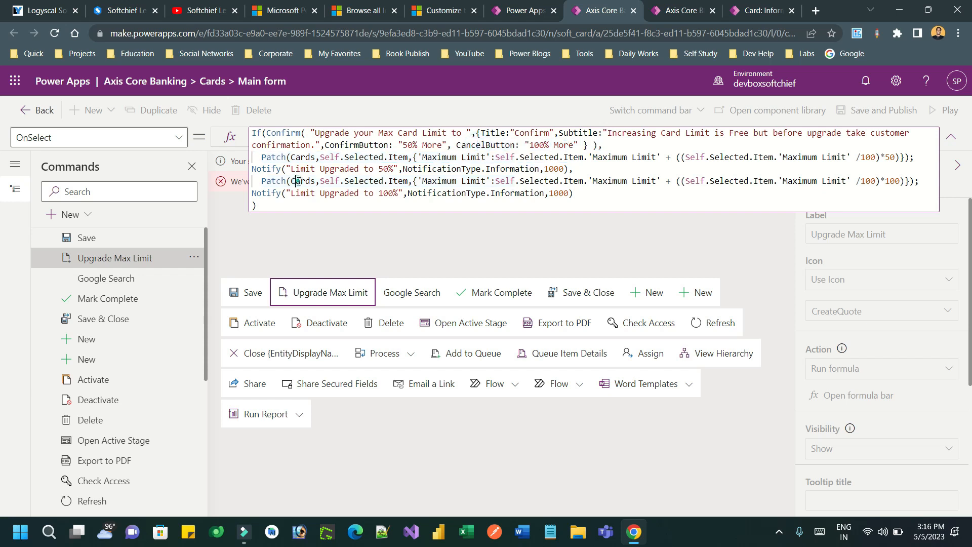
drag(260, 182, 470, 192)
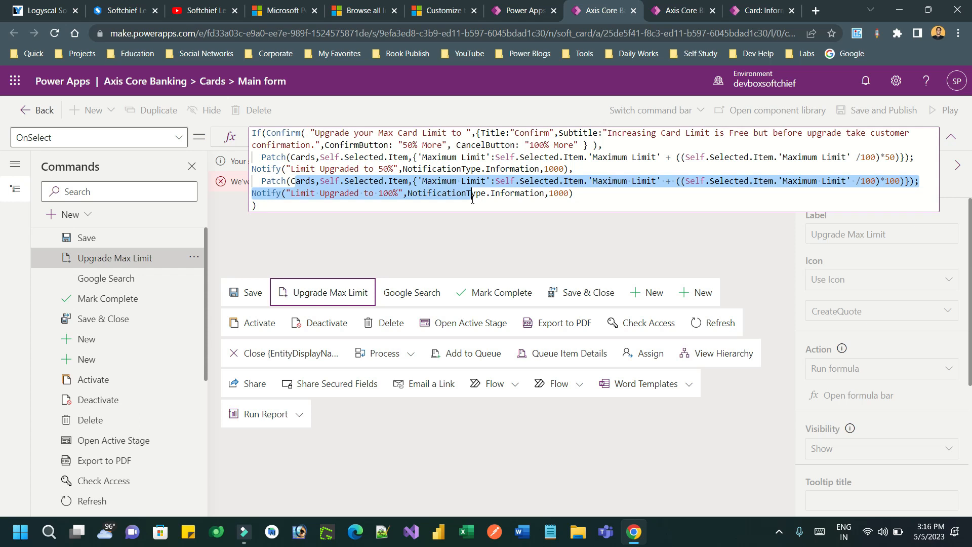